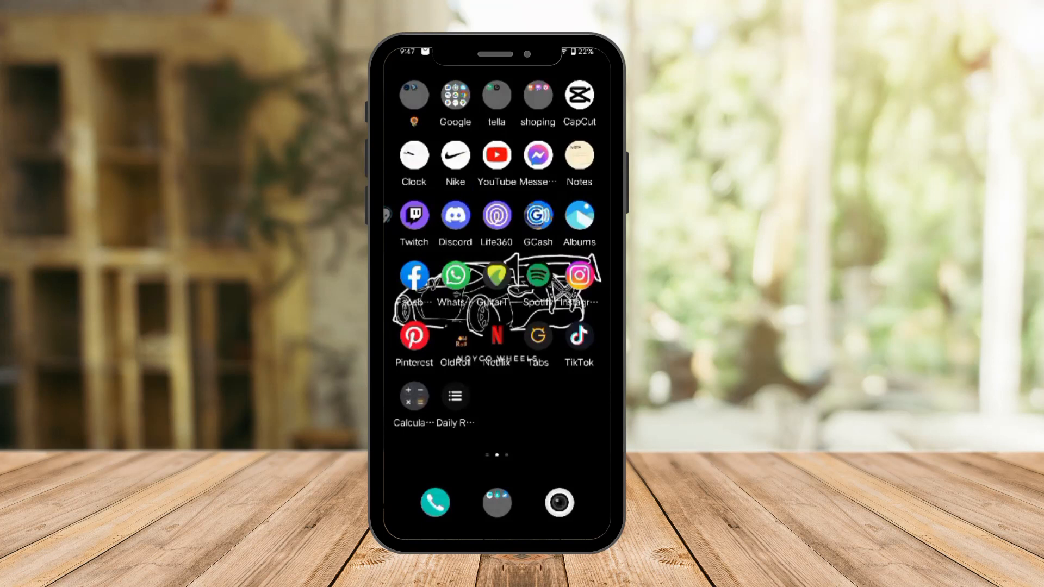
# Step: Expand the Google folder to show Files, Calendar, Chrome, Play Store and Maps
pyautogui.click(454, 94)
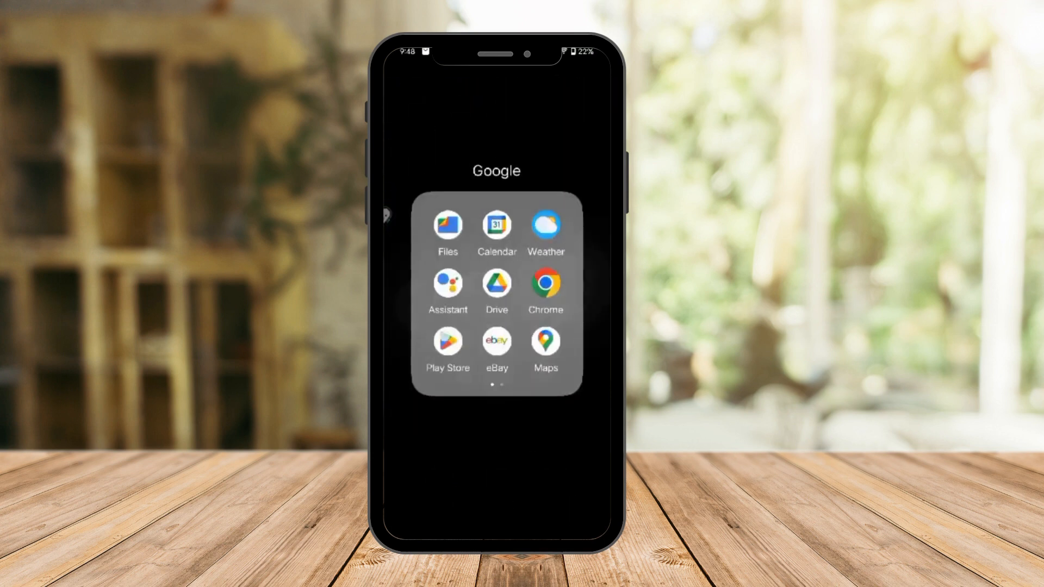
# Step: Launch Play Store from the Google folder, landing on its Games tab
pyautogui.click(448, 341)
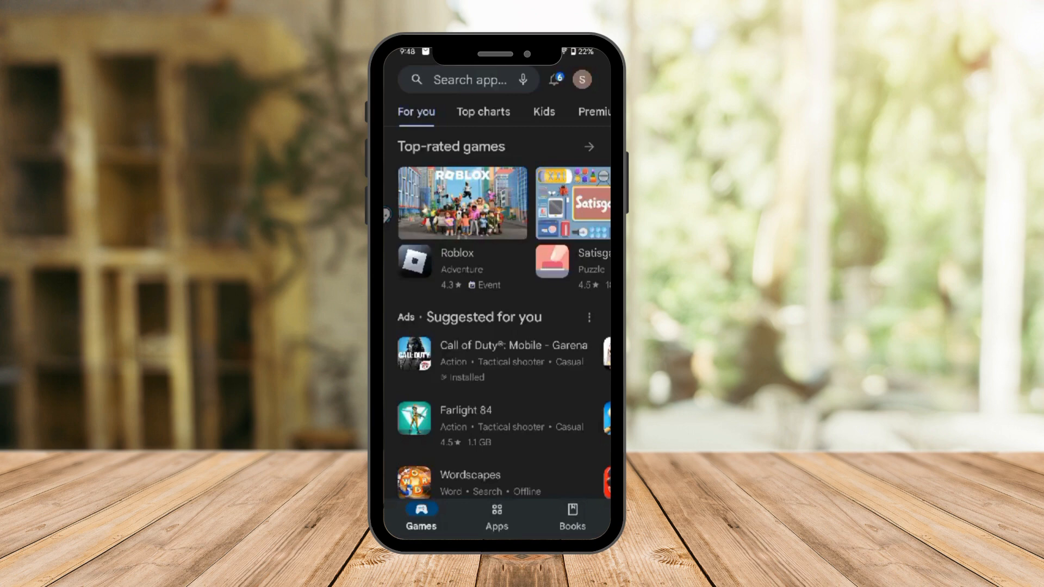
# Step: Open Google Play Games and go to Settings via the overflow menu
pyautogui.click(581, 79)
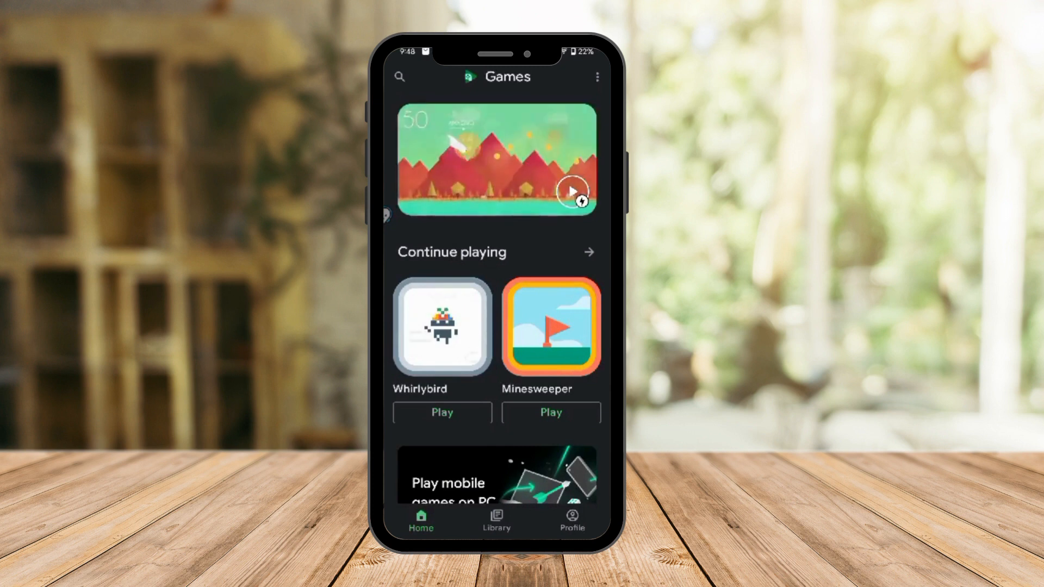
pyautogui.click(597, 77)
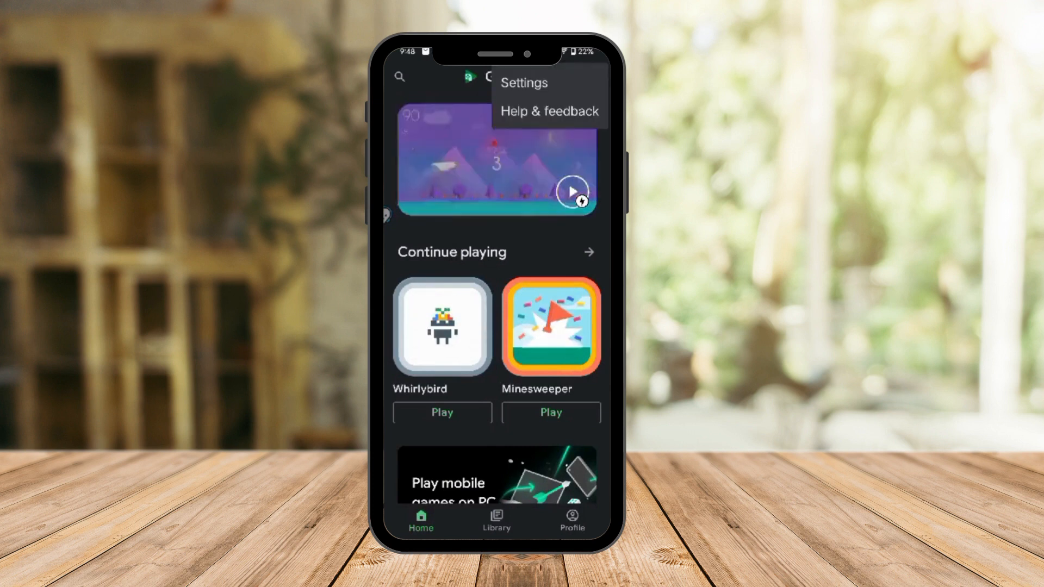
pyautogui.click(524, 82)
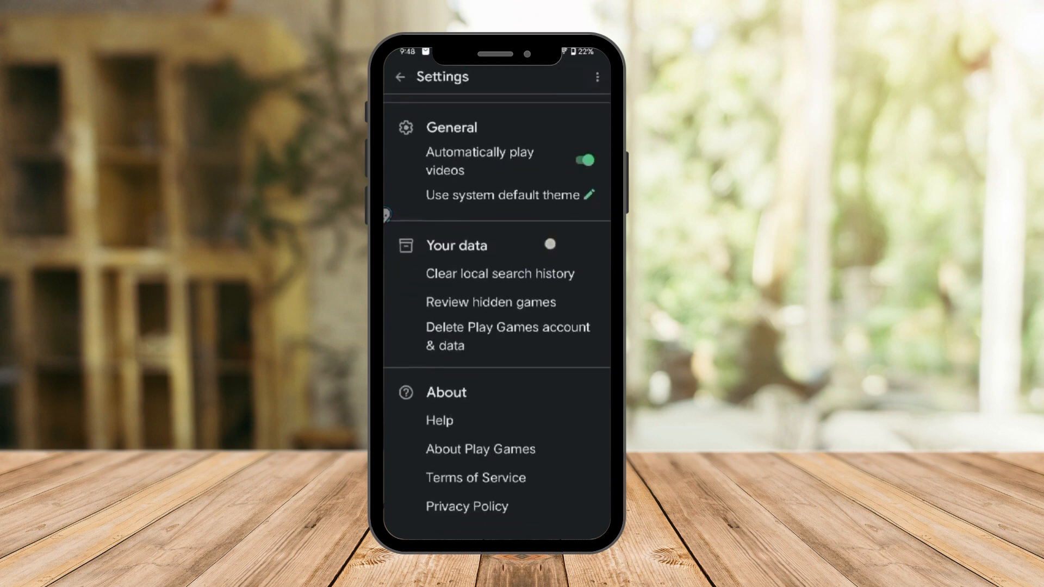
# Step: Scroll Settings down to the Profile and privacy section with the email discovery toggle
pyautogui.scroll(-3)
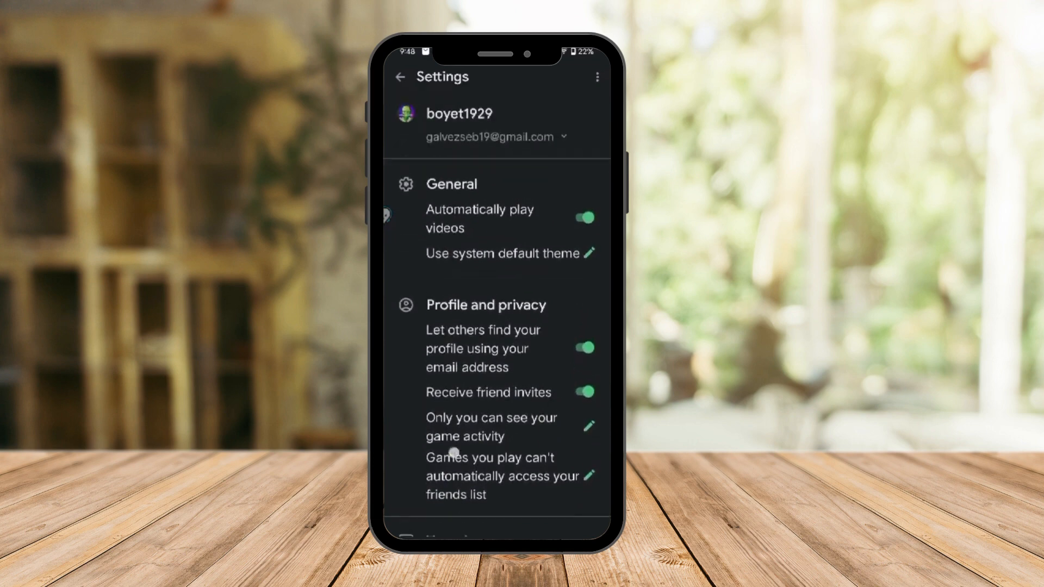
pyautogui.scroll(-3)
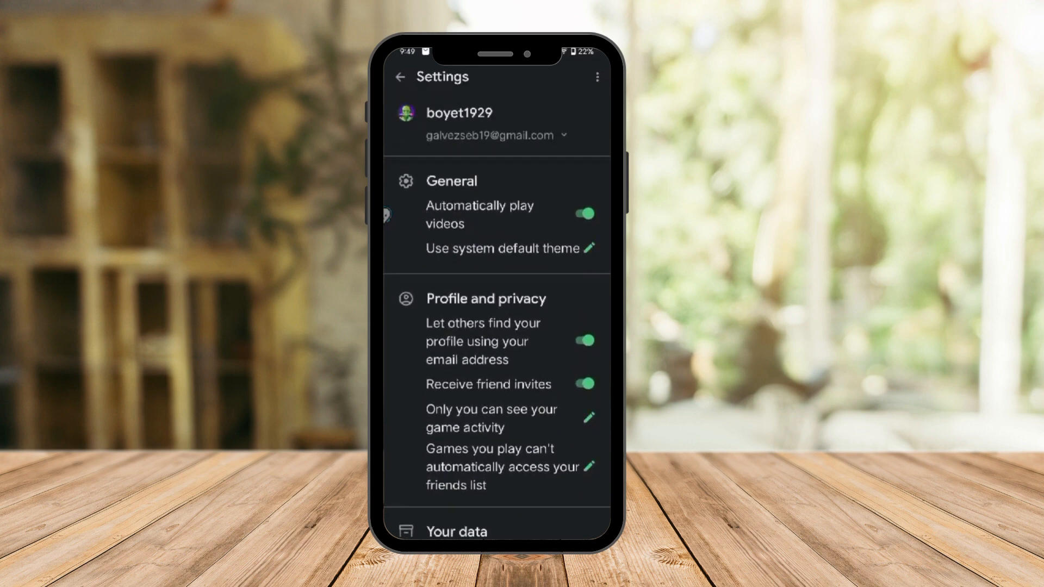